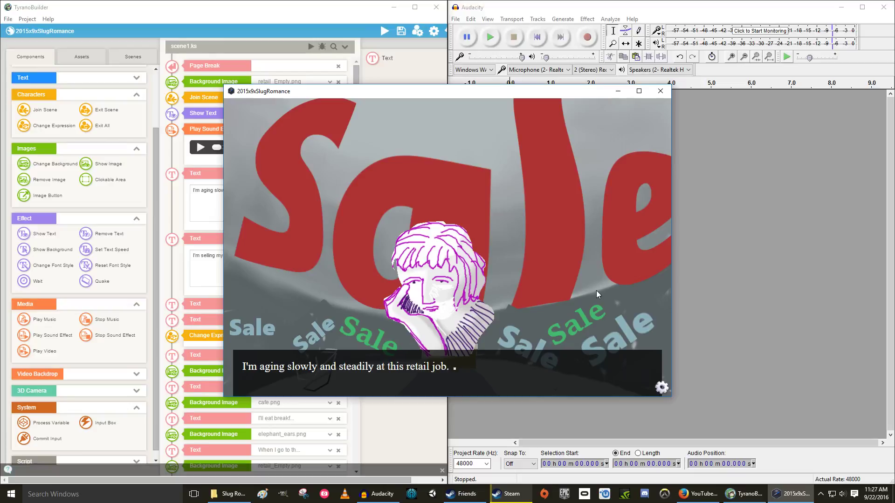
mouse_move(591, 293)
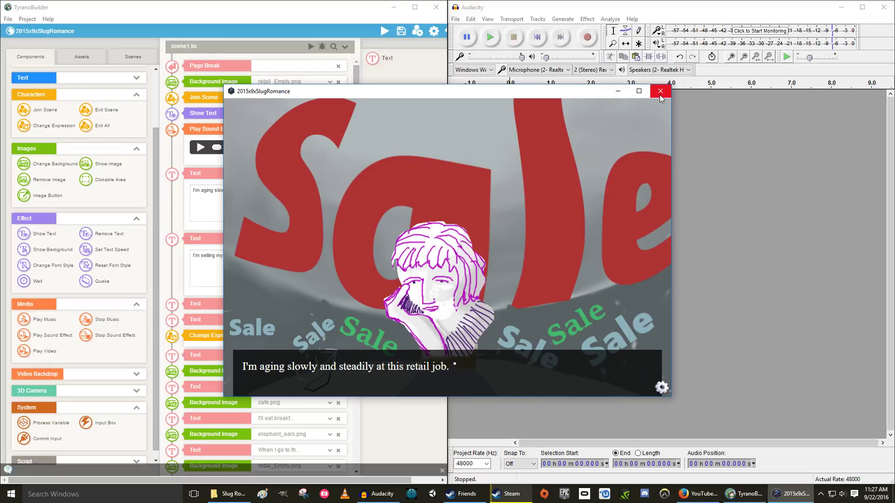
Close the game preview and select the 'I'm aging slowly and steadily' dialogue line.
click(660, 91)
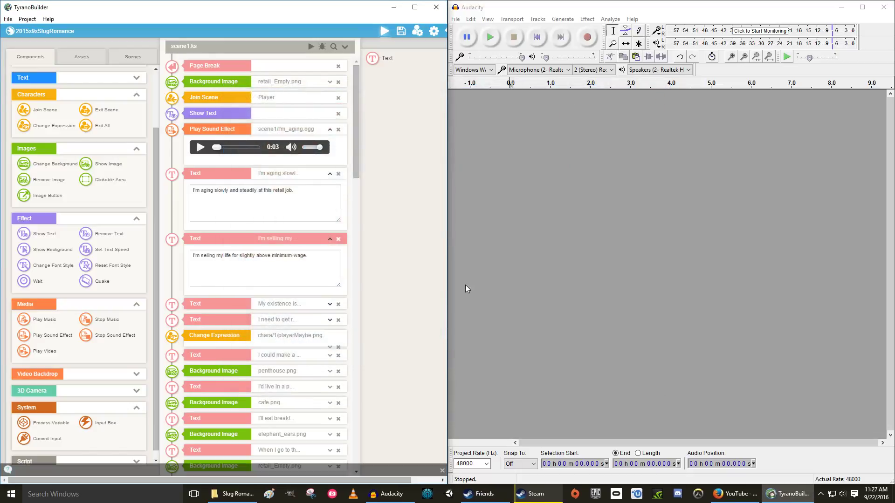
mouse_move(83, 445)
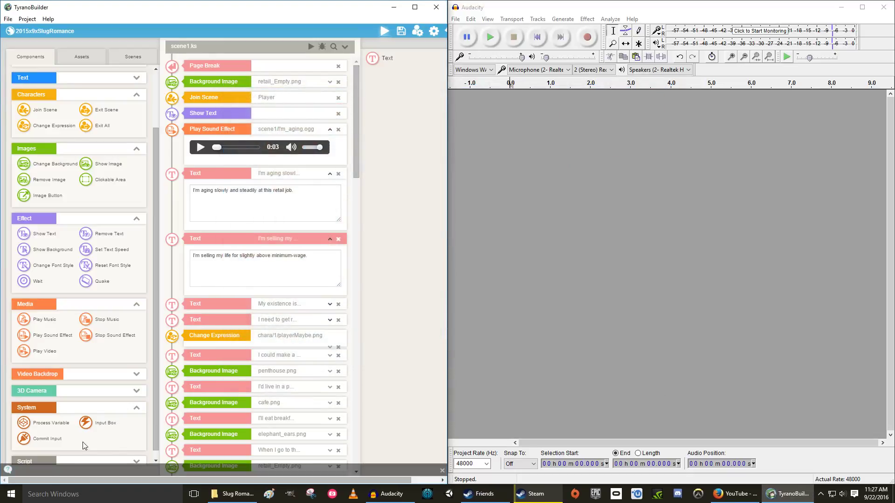
mouse_move(56, 336)
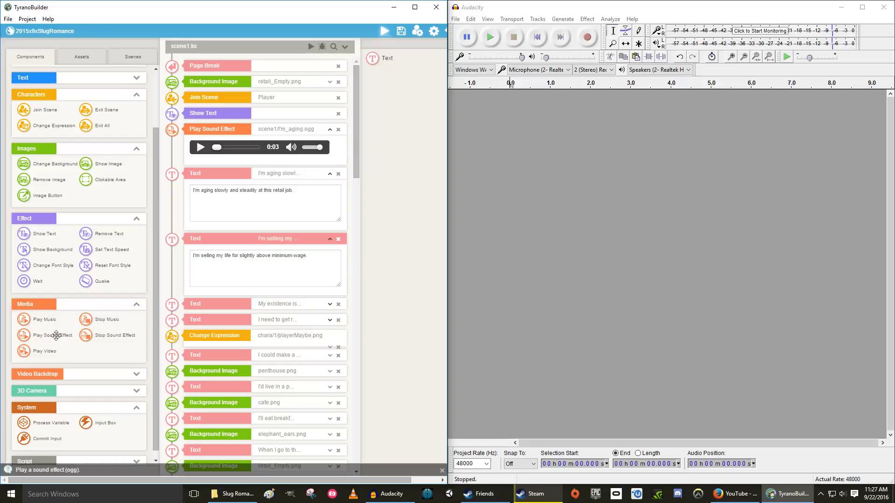
mouse_move(36, 347)
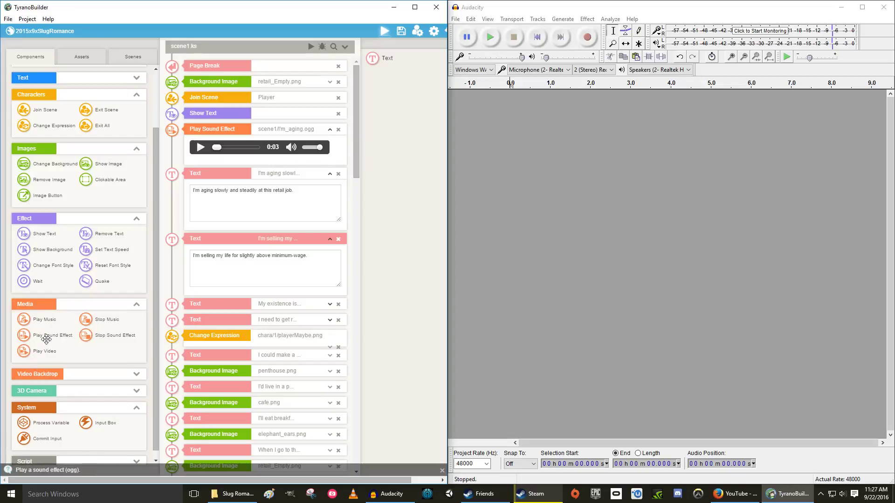
mouse_move(234, 187)
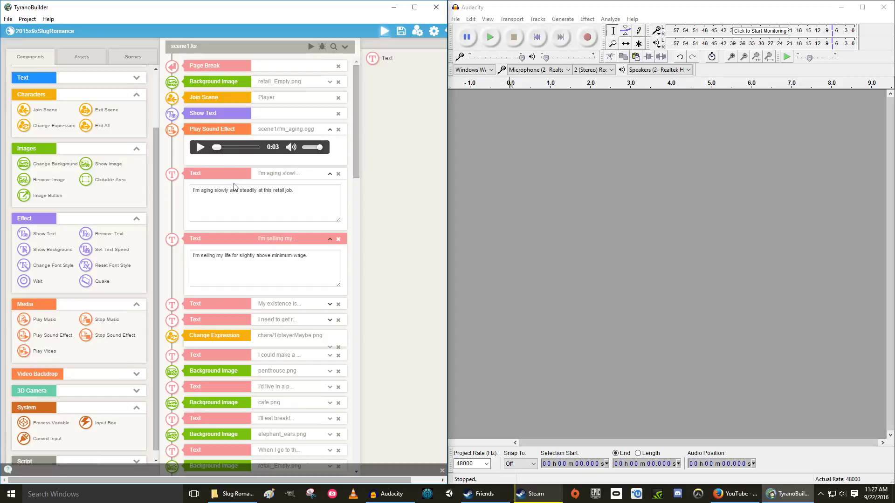
double_click(273, 190)
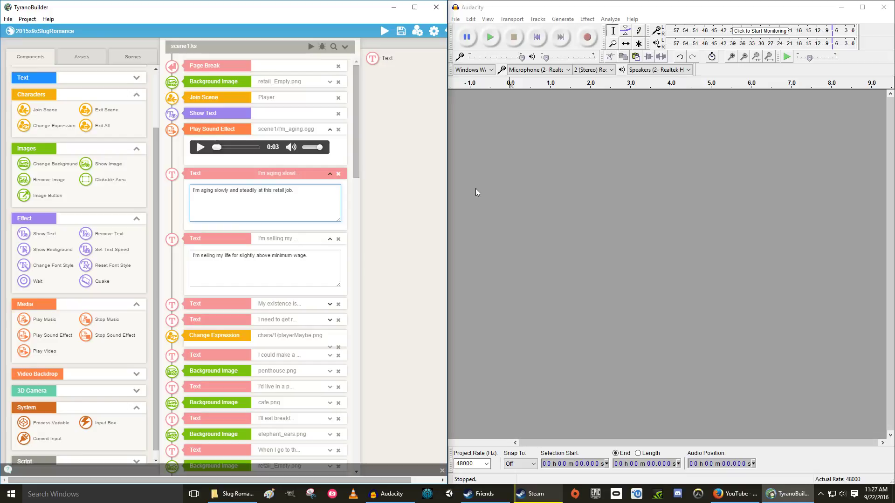
mouse_move(303, 89)
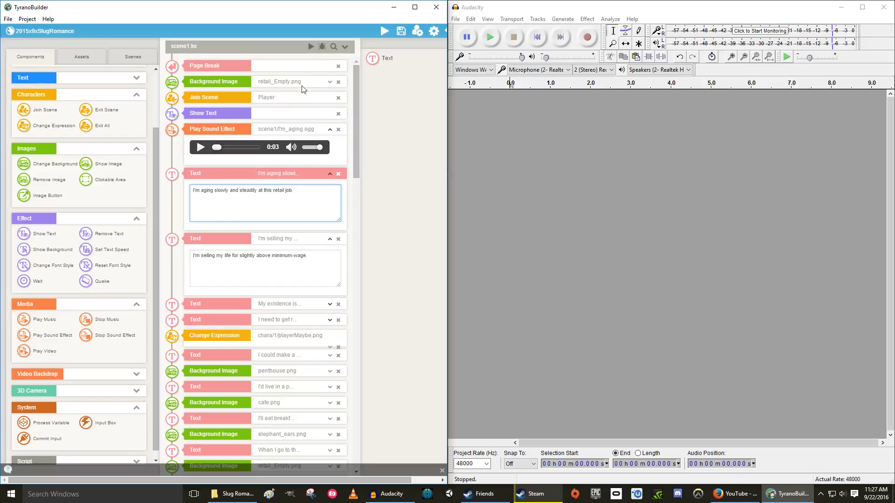
mouse_move(24, 335)
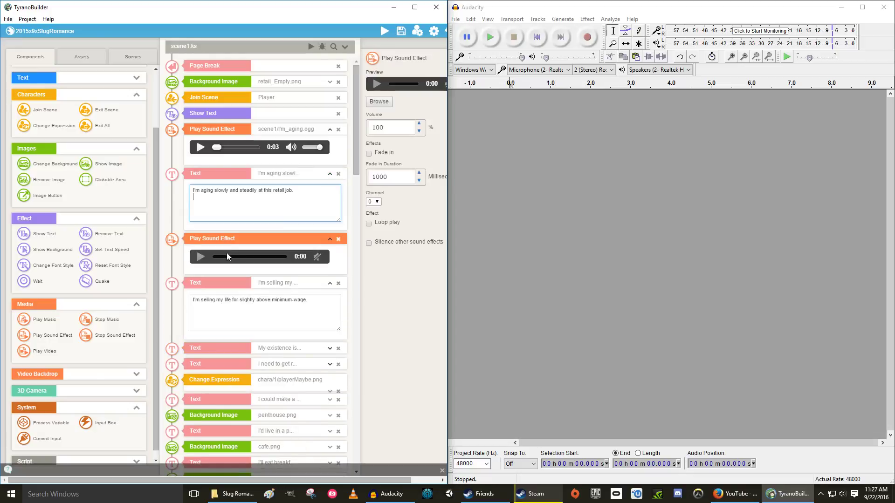
mouse_move(135, 285)
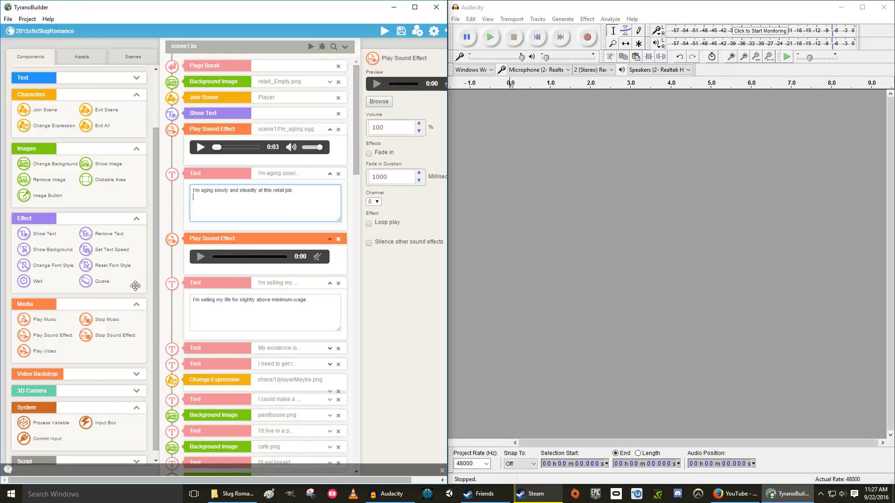
mouse_move(273, 241)
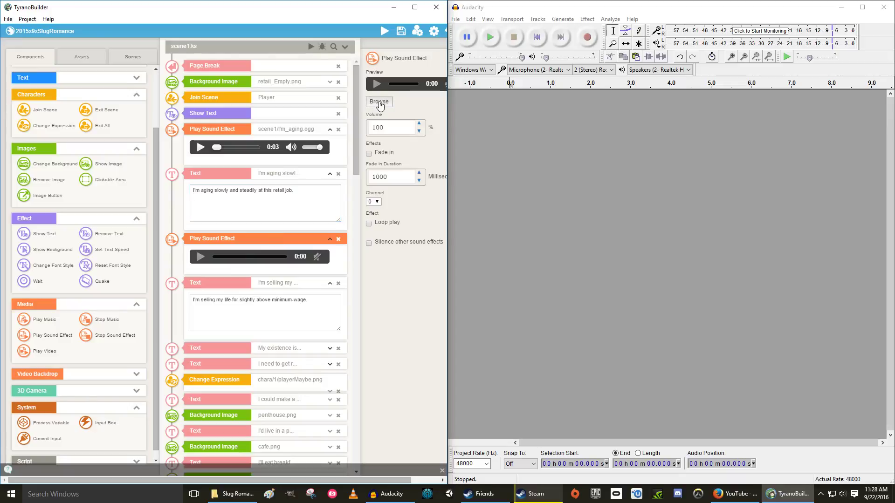
Upload I'm selling.ogg from Desktop > Art > Soundeffects > Slug Romance for the sound block.
click(379, 102)
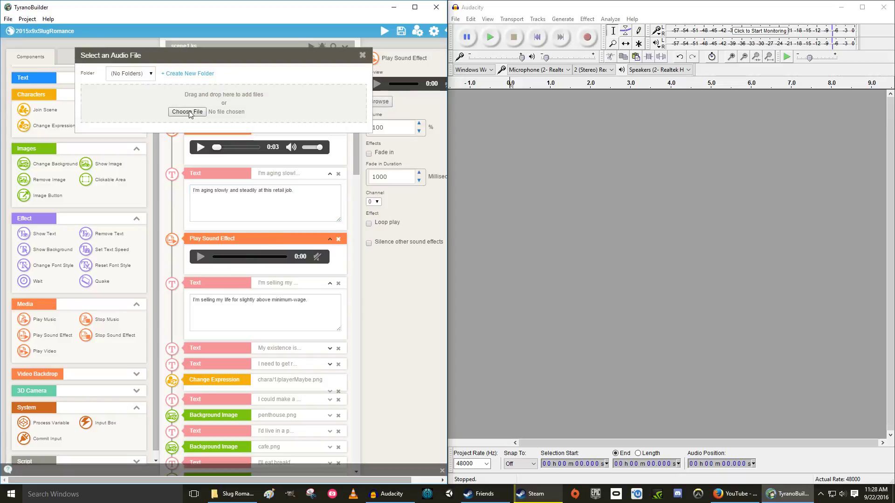
click(187, 112)
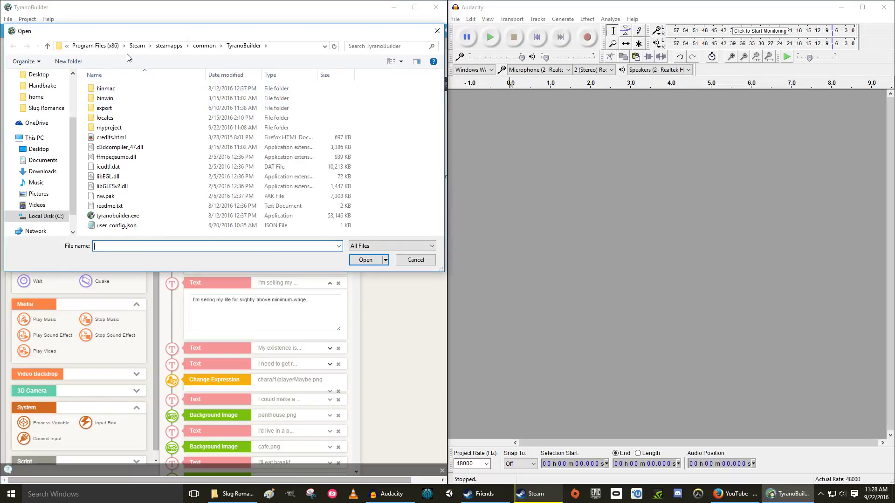
click(35, 137)
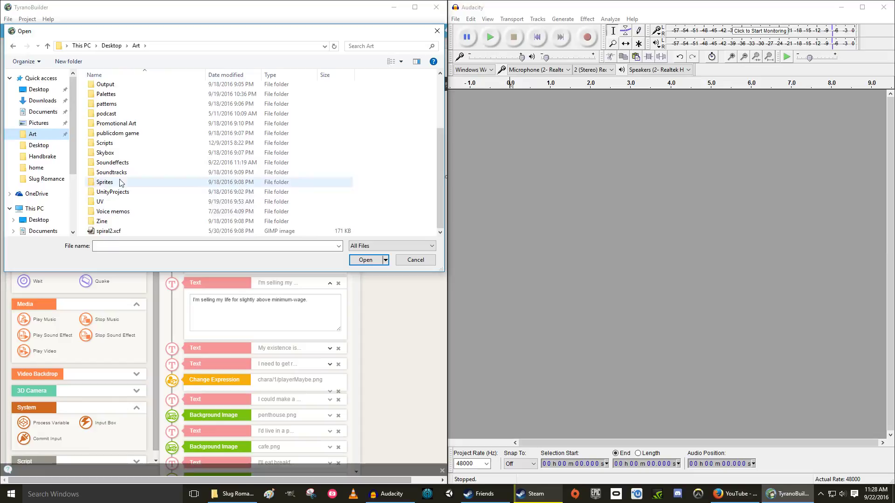
double_click(112, 162)
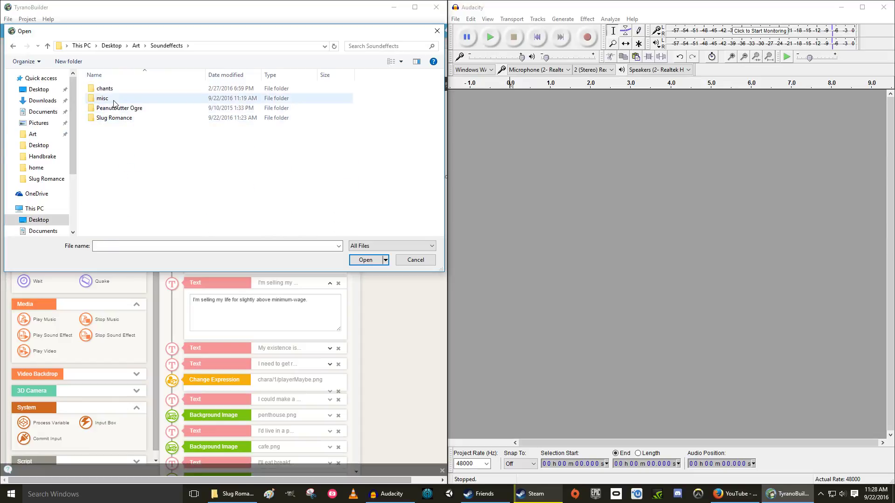
double_click(114, 117)
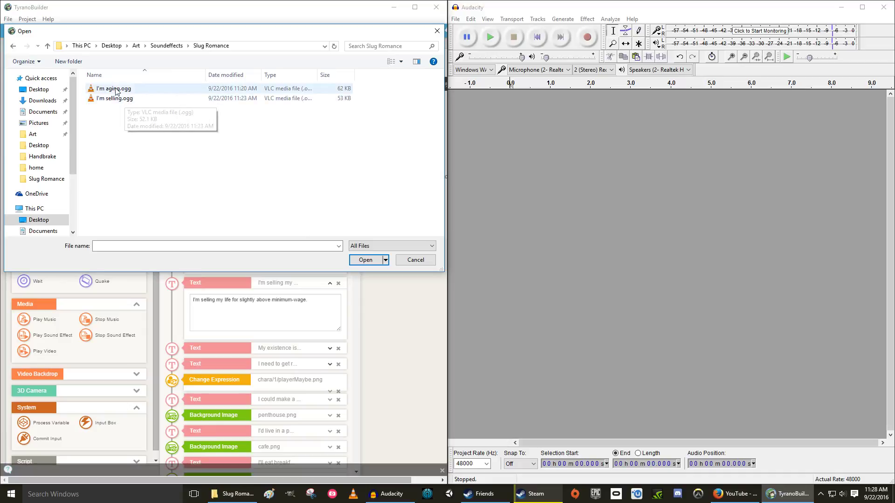
click(115, 98)
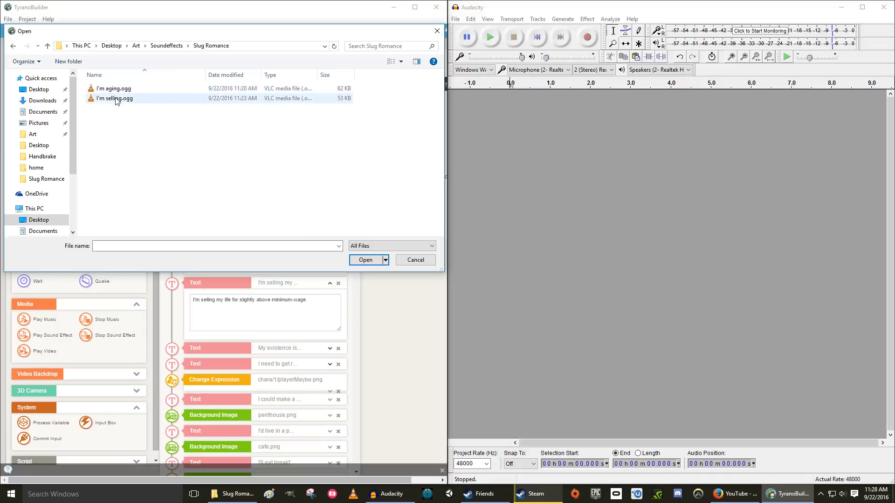
click(365, 259)
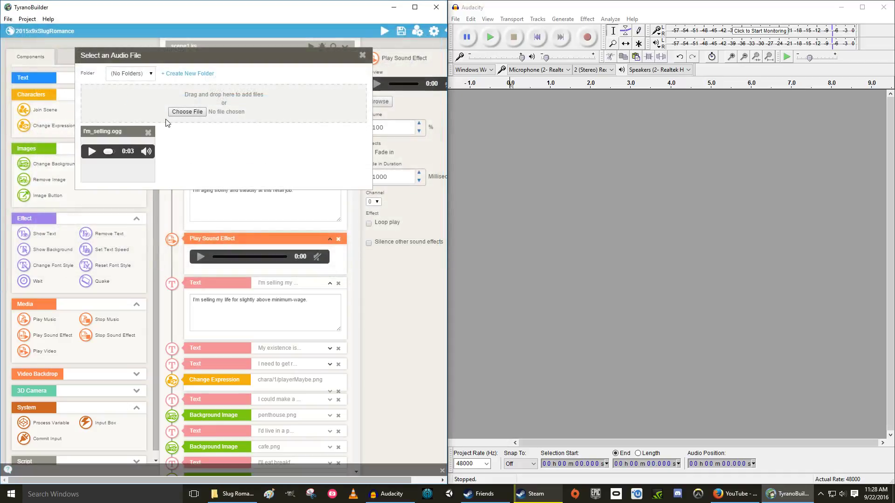
mouse_move(194, 169)
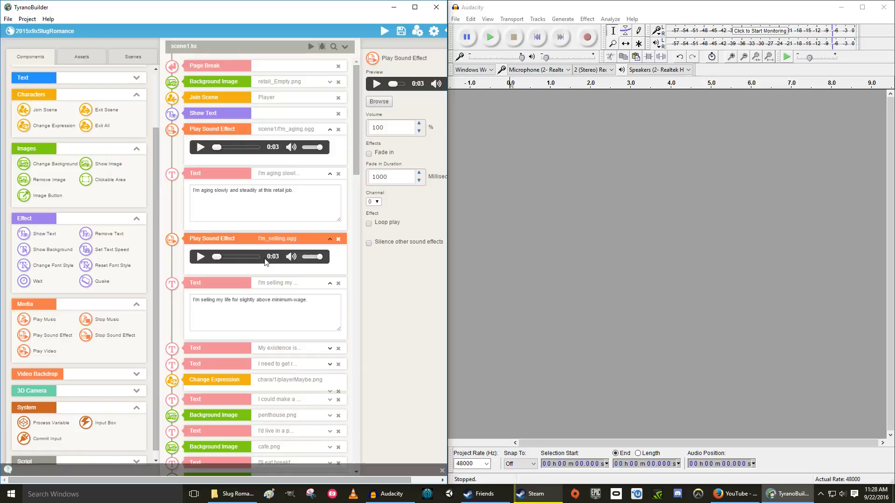
mouse_move(199, 258)
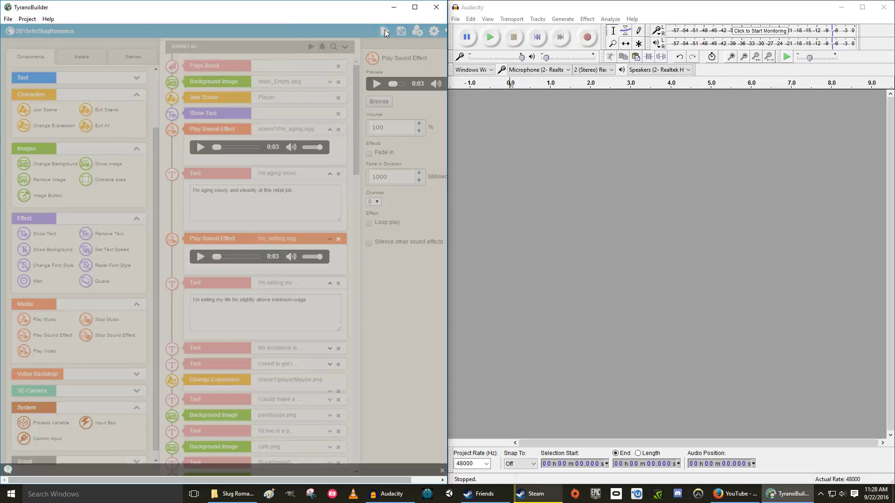
Save, preview a new game, and move the game window to the screen's left half.
click(384, 31)
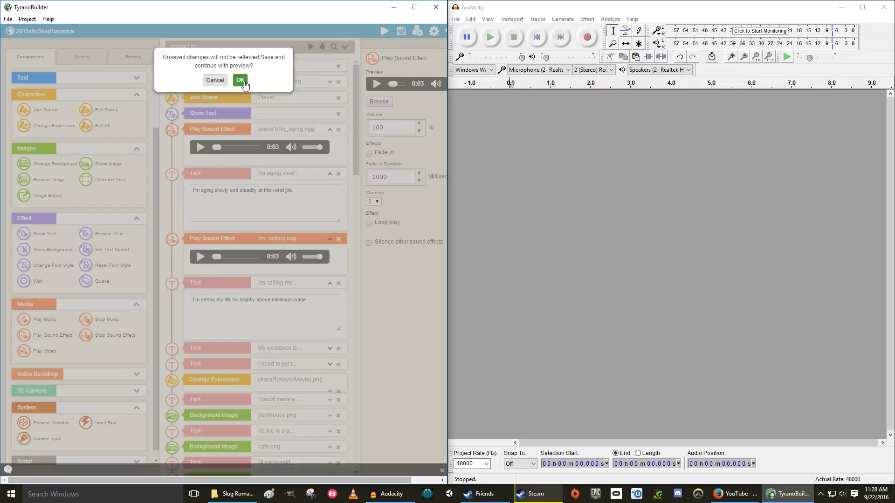
click(239, 80)
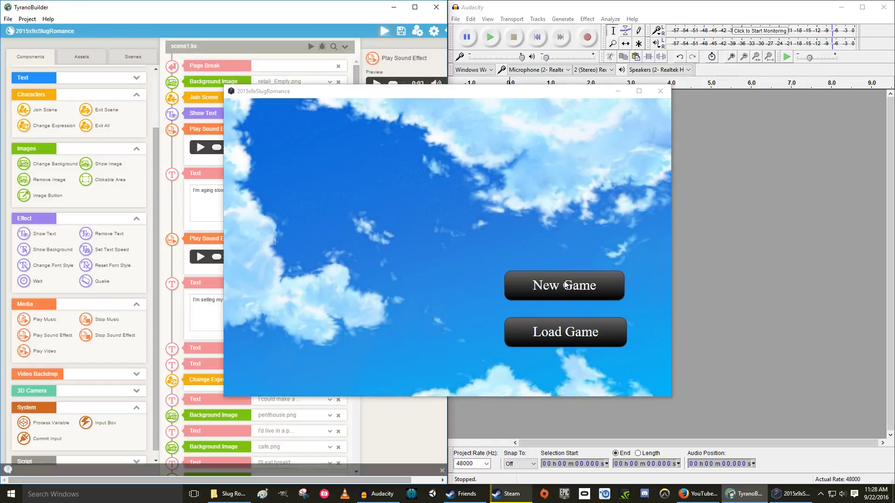
click(564, 285)
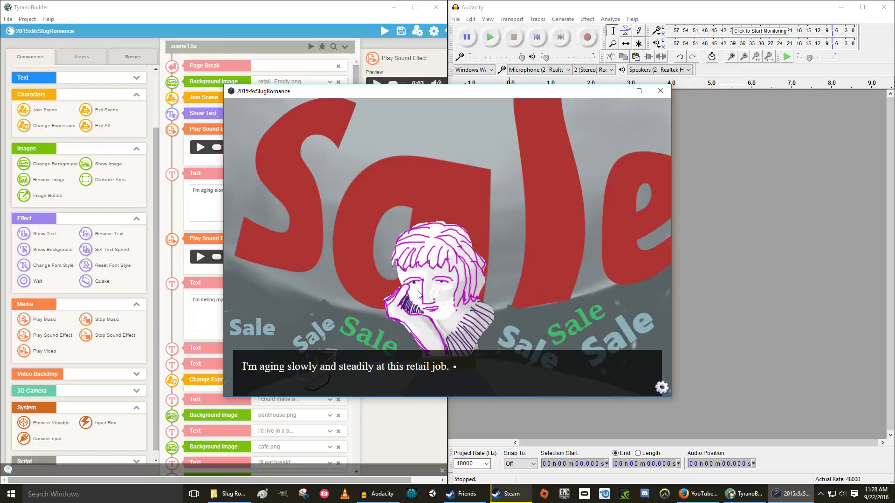
mouse_move(429, 279)
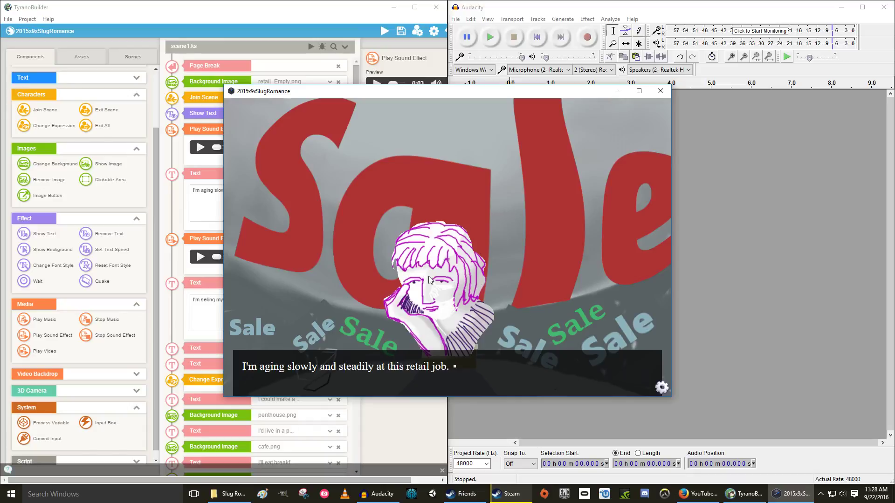
mouse_move(499, 293)
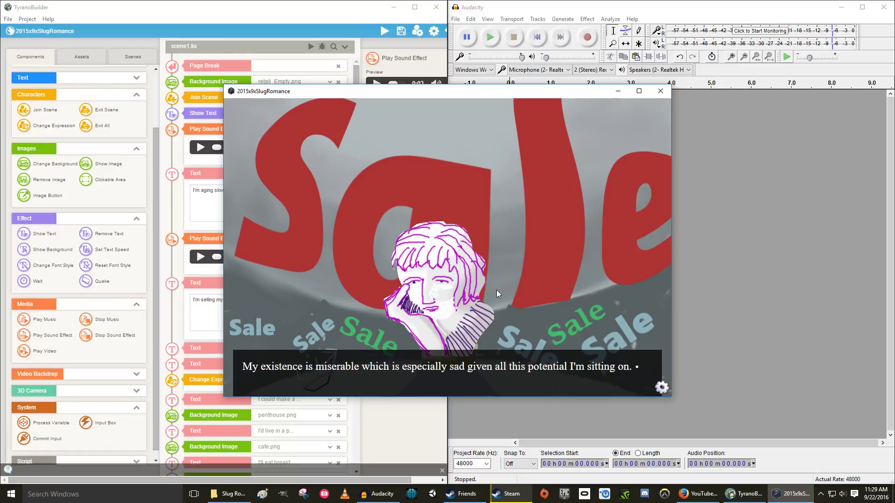
mouse_move(498, 294)
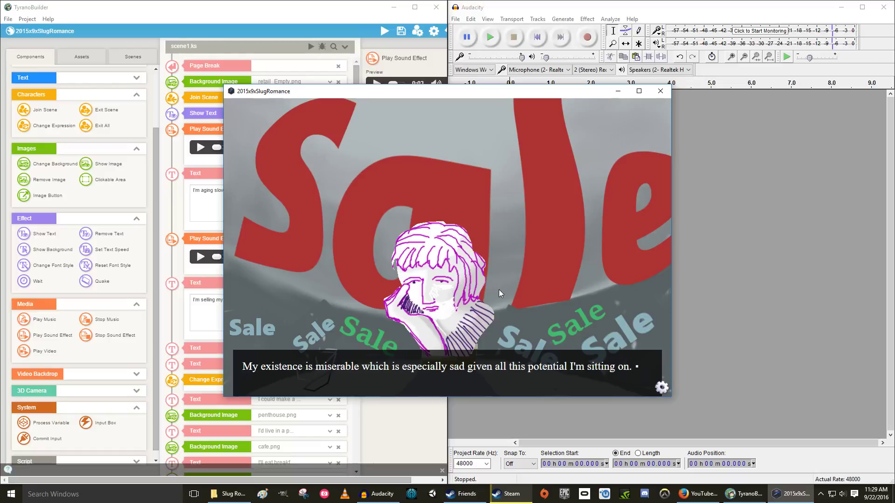
drag(259, 91, 109, 89)
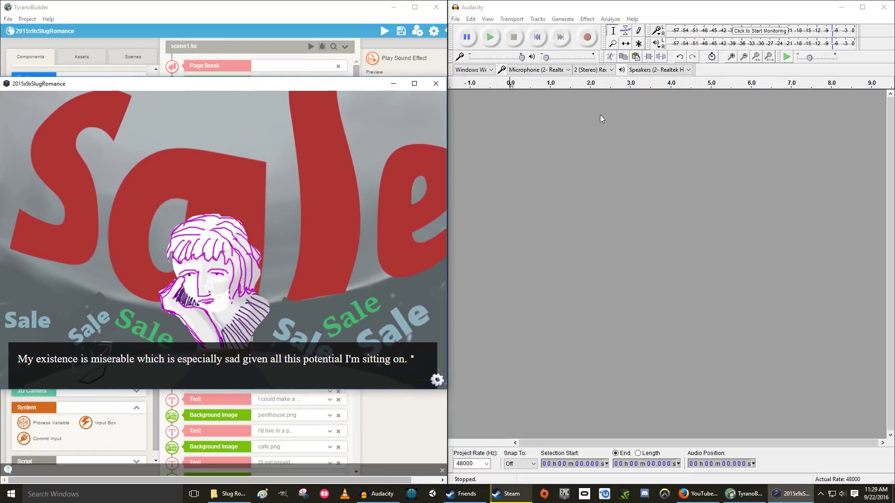
mouse_move(587, 38)
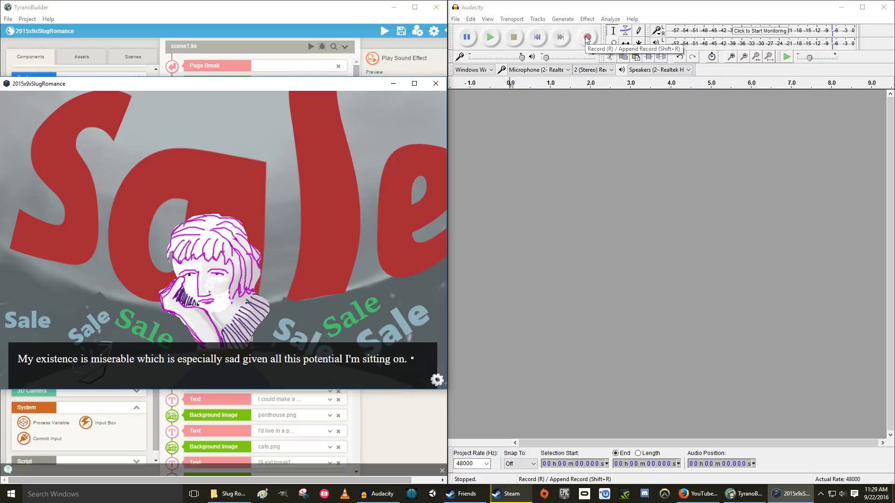
mouse_move(561, 35)
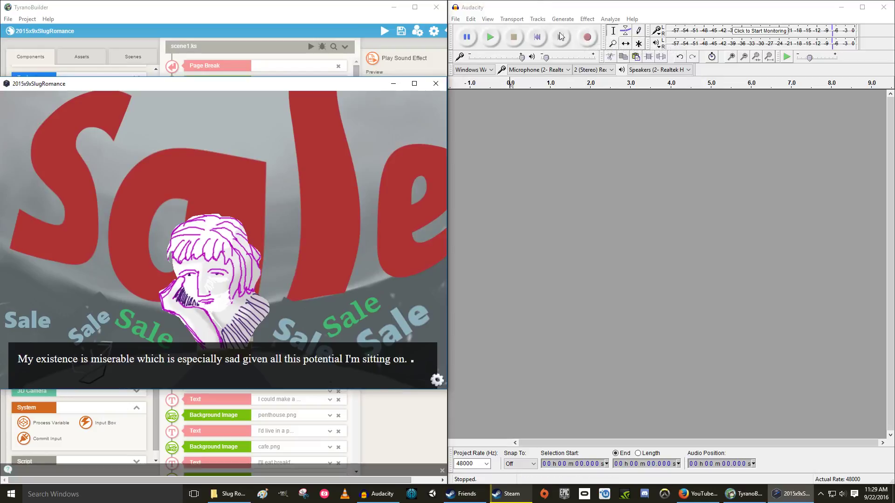
mouse_move(587, 38)
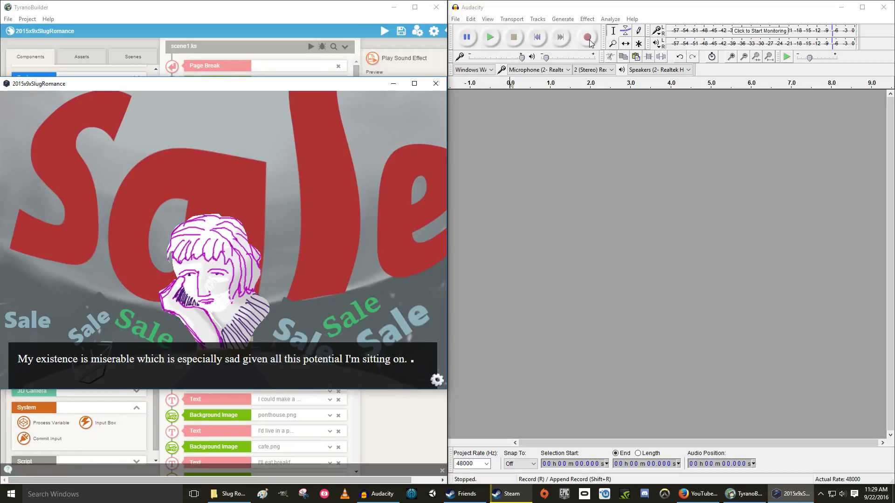
Record a first spoken voice-over take and play it back.
click(587, 37)
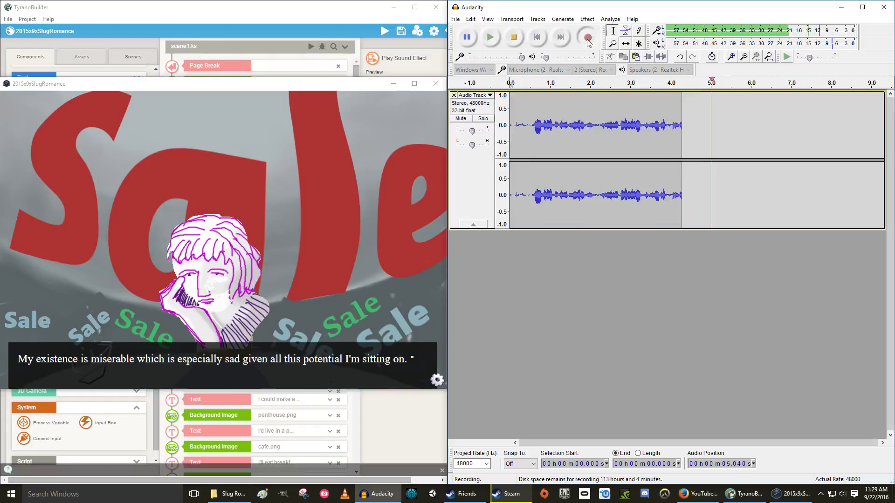
click(512, 36)
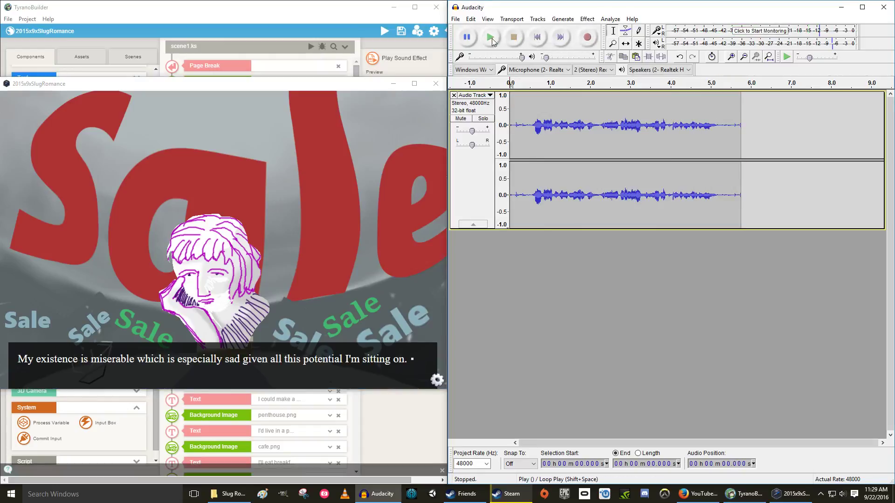
click(489, 37)
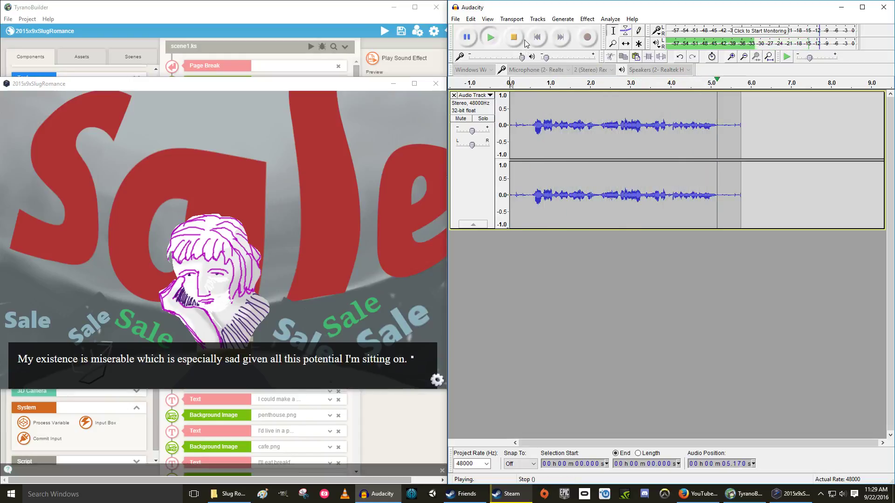
click(512, 37)
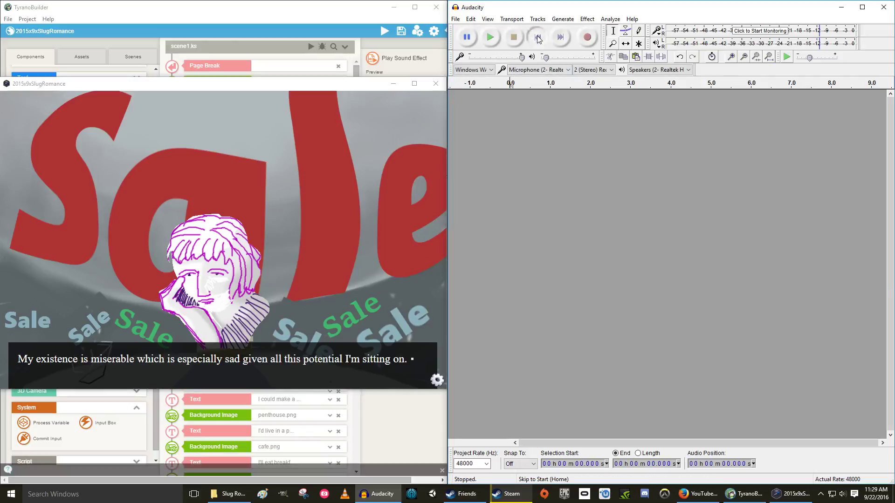
mouse_move(588, 37)
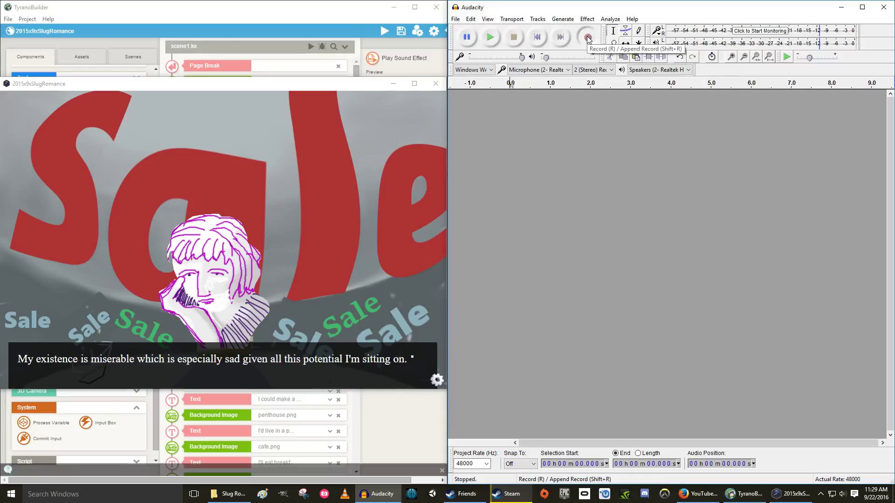
Record a replacement take of about five and a half seconds and listen from the start.
click(587, 37)
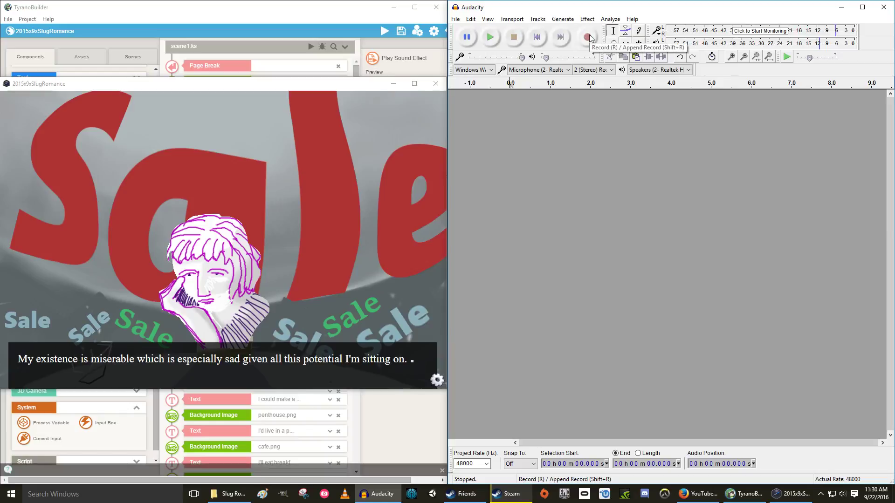
click(588, 37)
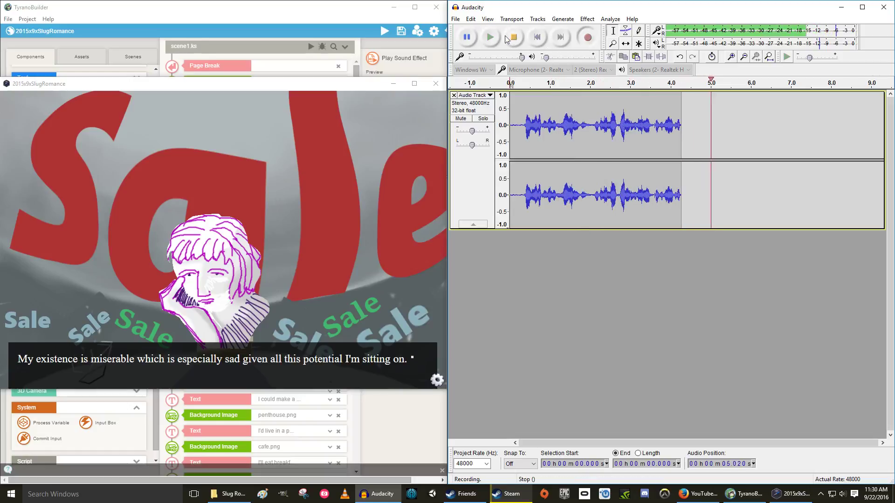
click(512, 38)
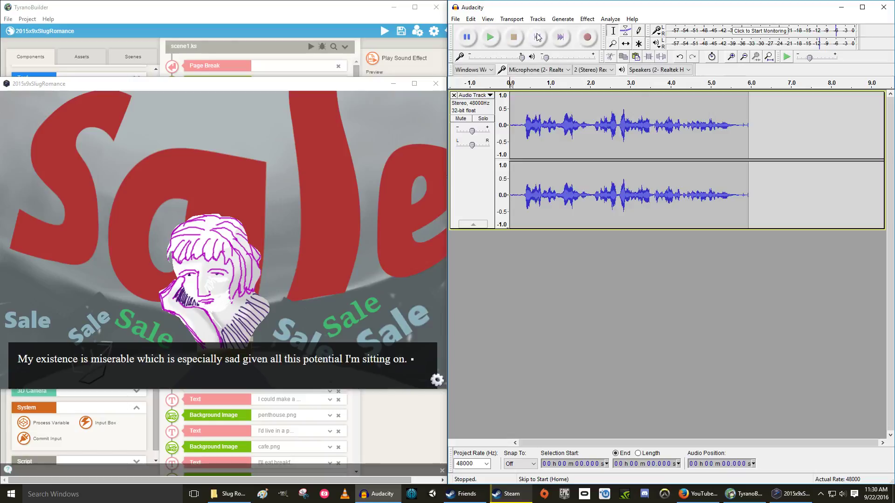
click(489, 37)
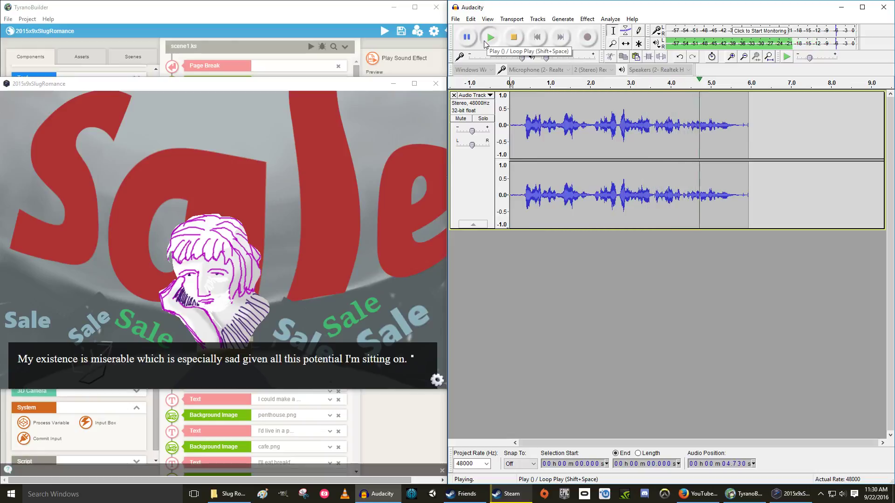
click(511, 37)
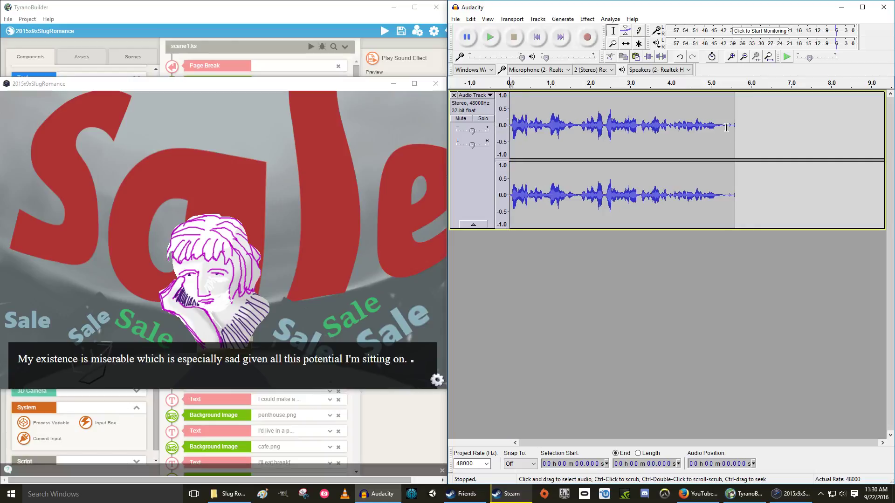
Cut the silent tail so the take ends at about 5.4 seconds.
drag(727, 127, 738, 127)
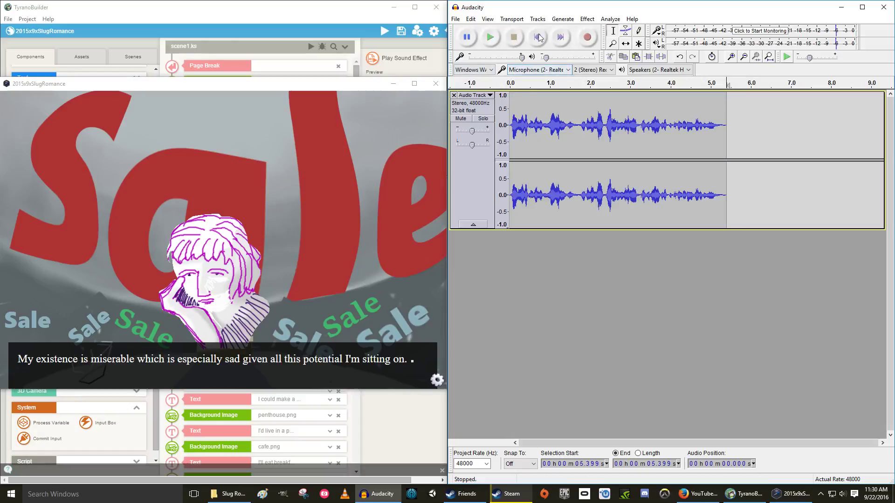
click(455, 19)
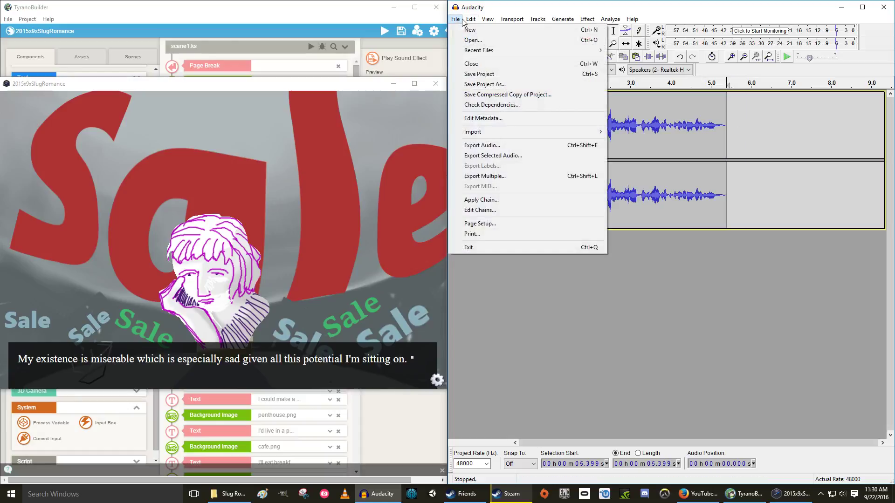
mouse_move(493, 156)
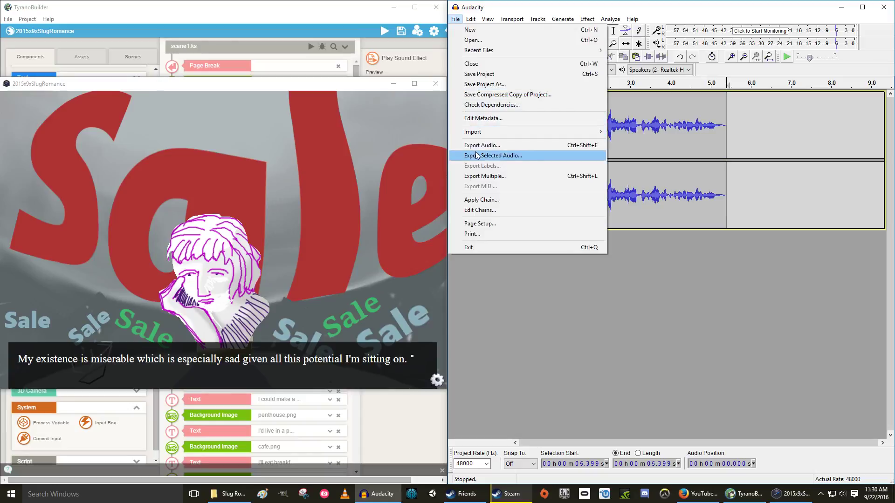
In Export Audio, choose Ogg Vorbis Files, name it 'My existence', and save to Slug Romance.
click(496, 155)
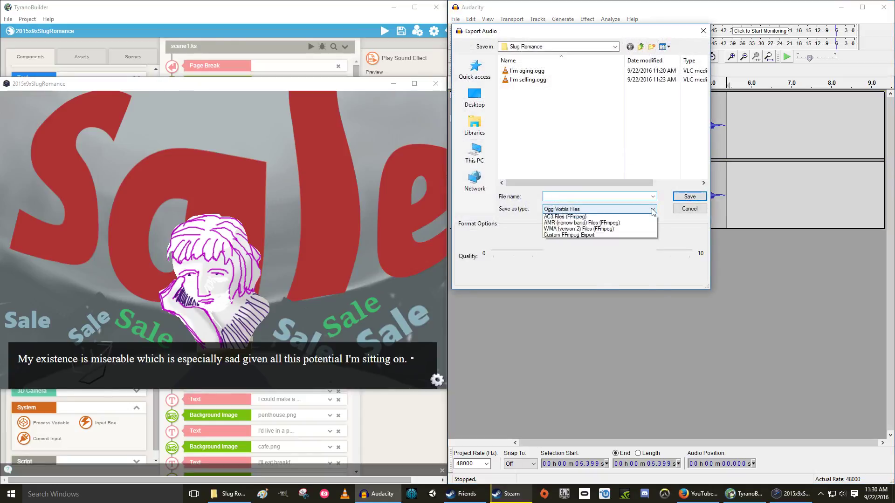
click(653, 209)
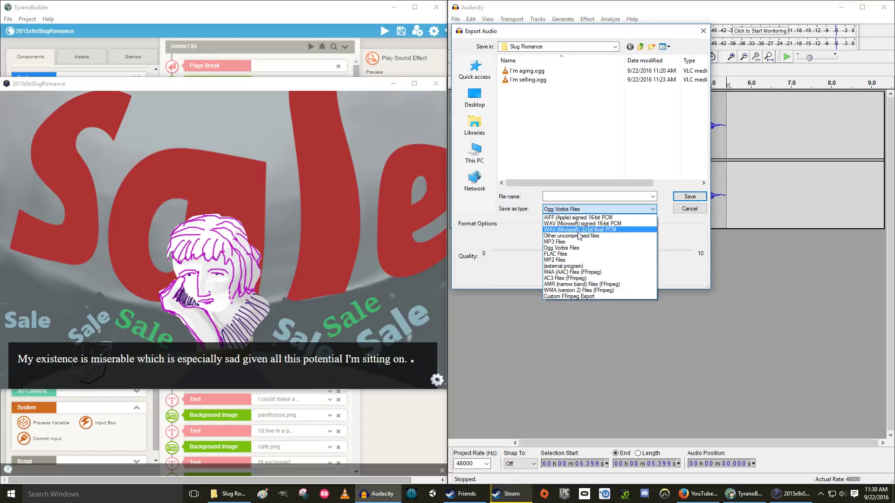
click(583, 223)
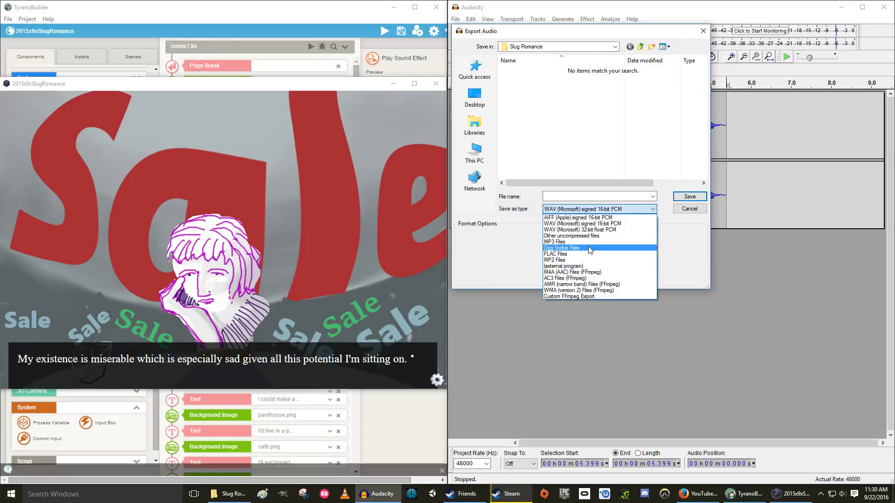
click(562, 248)
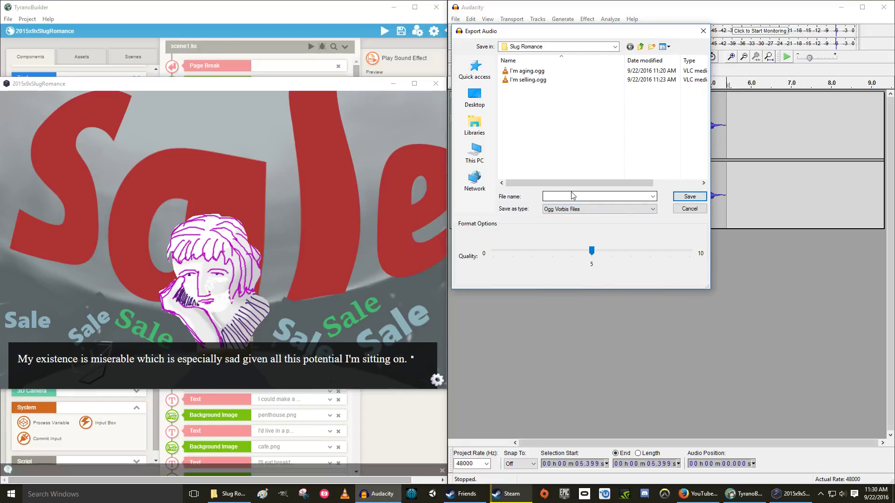
click(596, 197)
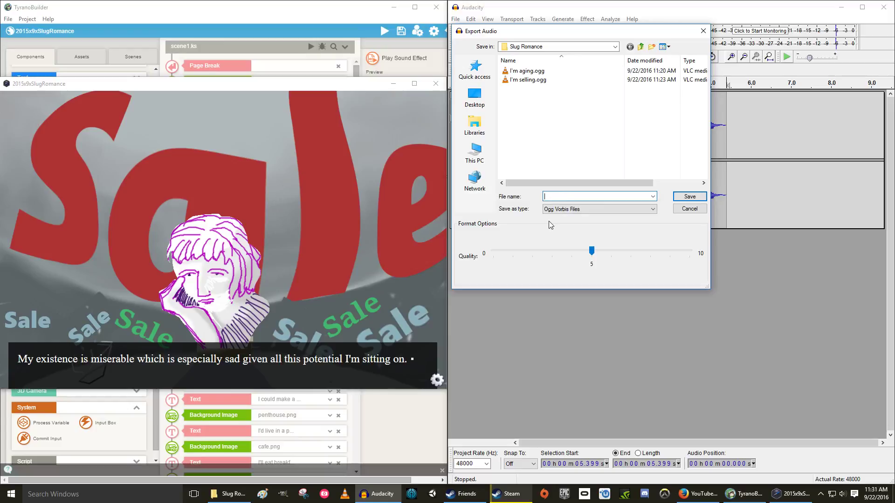
text(My existence)
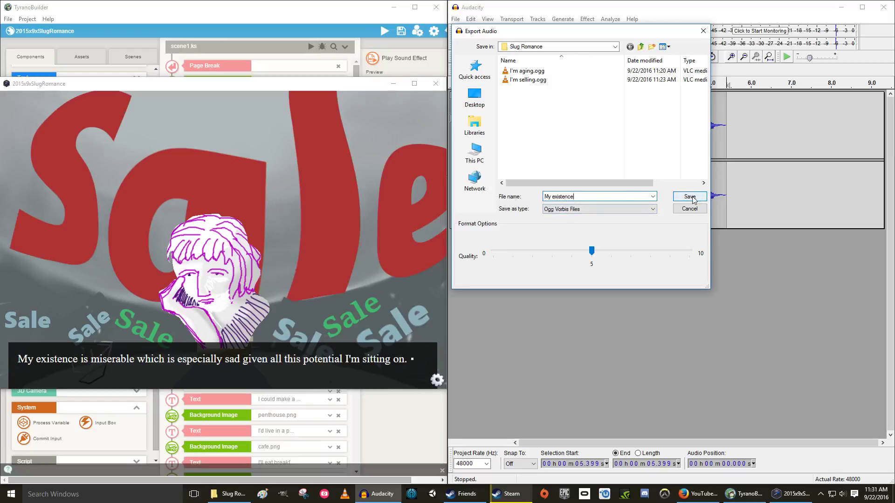
click(689, 196)
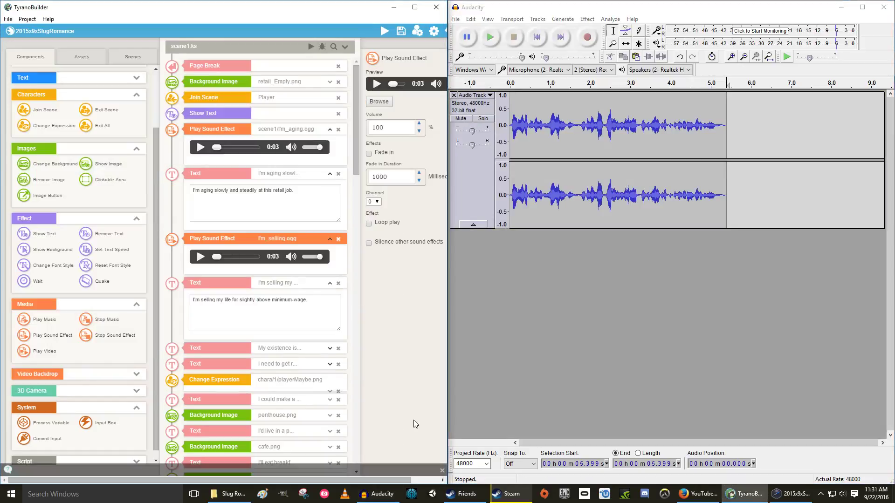
mouse_move(73, 348)
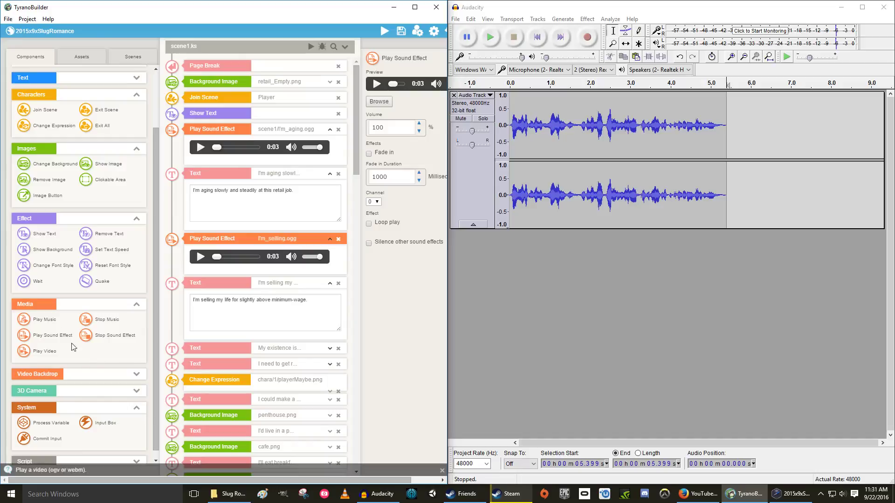
mouse_move(53, 335)
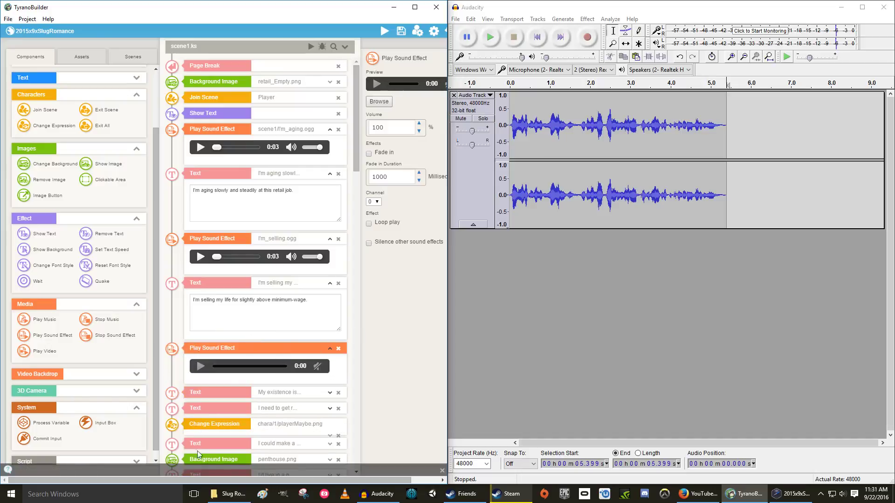
Import My_existence.ogg into the sound block placed before the 'My existence is miserable' line.
scroll(down, 3)
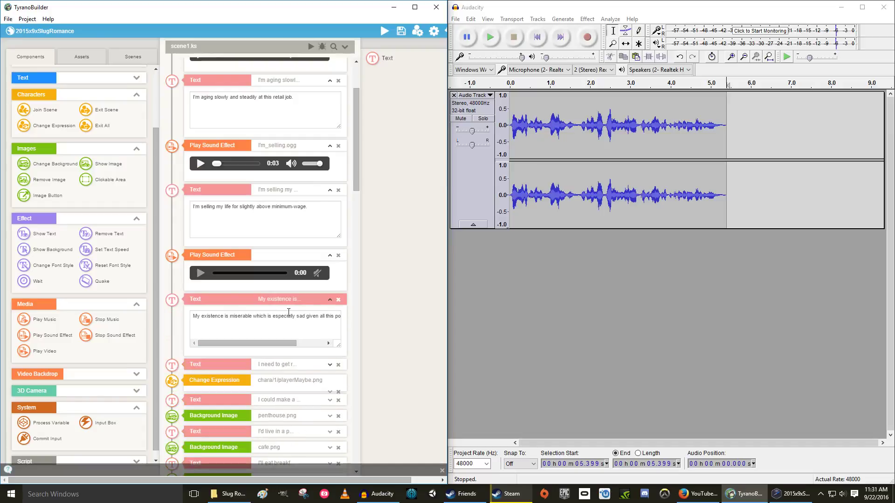
click(217, 254)
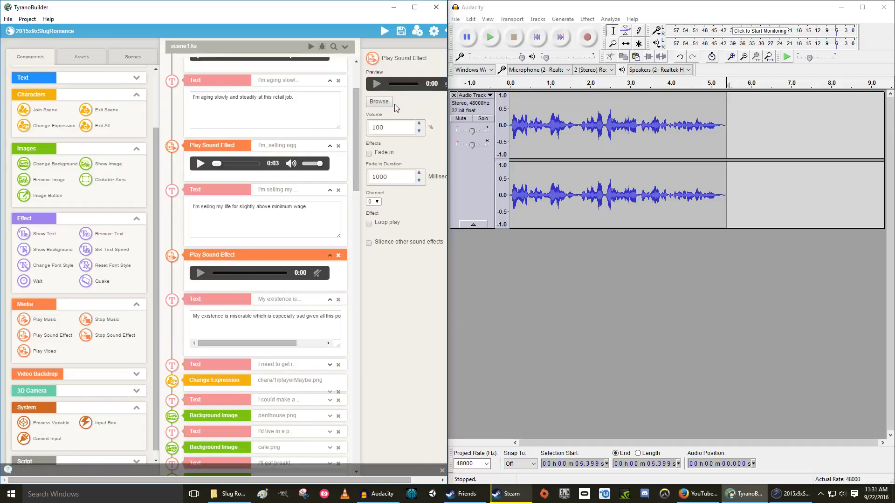
click(379, 102)
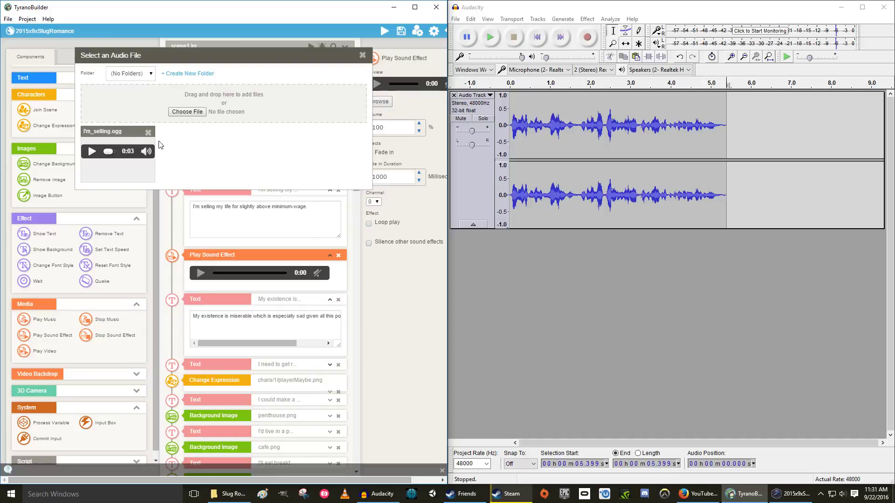
click(186, 111)
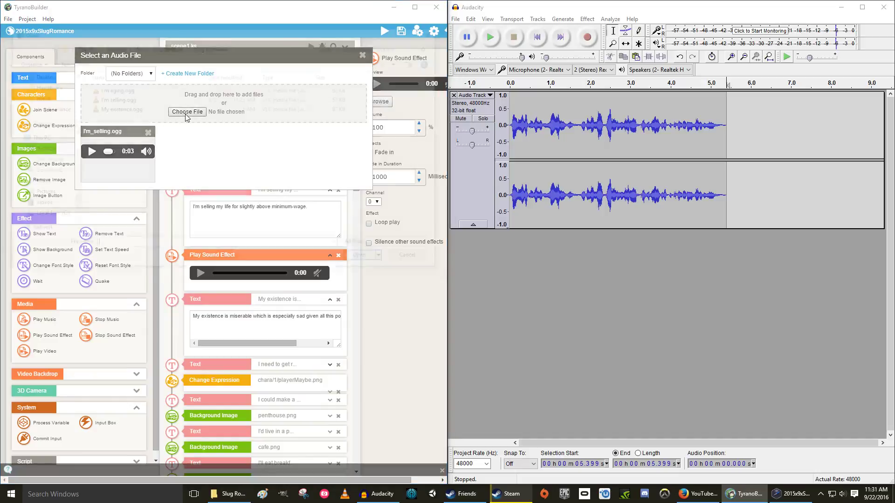
click(188, 112)
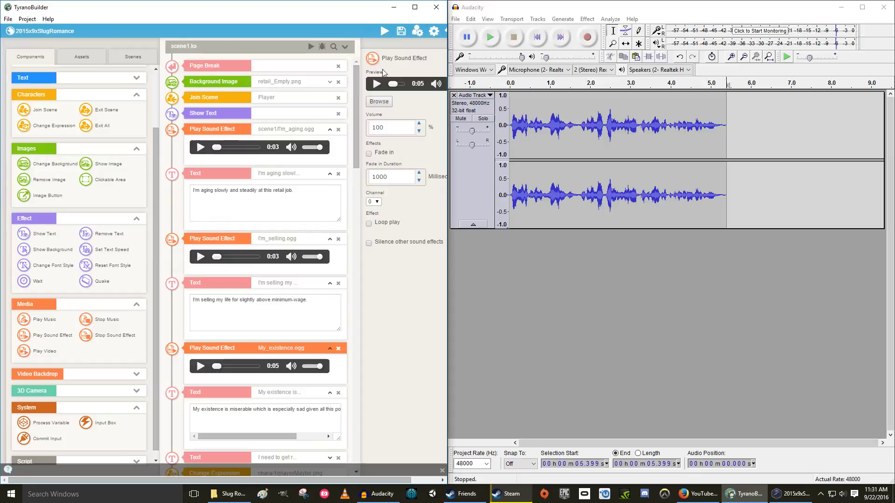
Save the project and start a new game in the preview to reach the miserable-existence line.
click(384, 31)
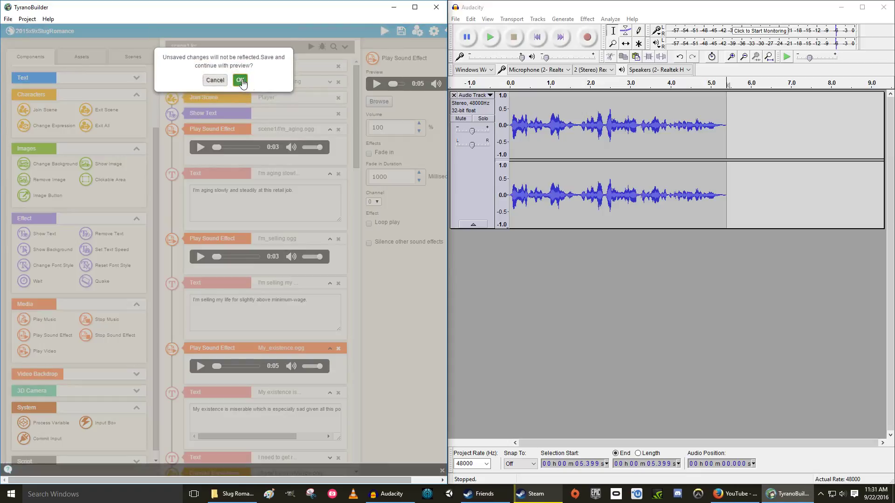
mouse_move(404, 158)
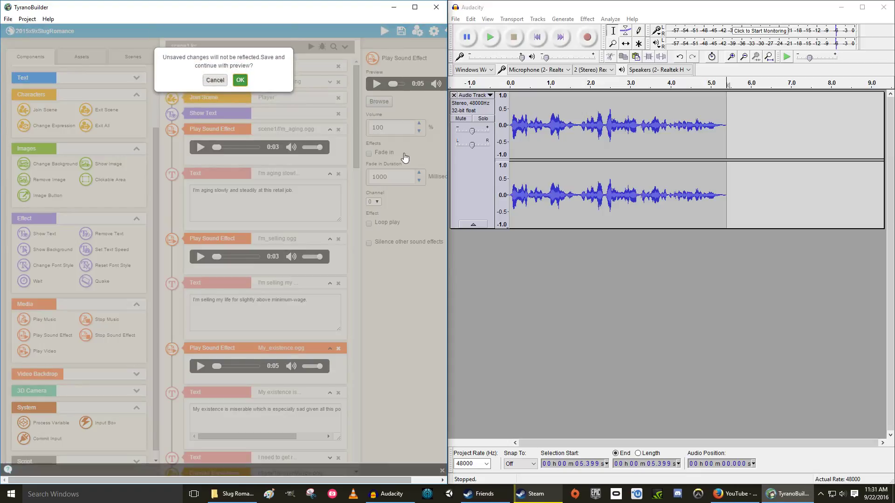
click(240, 80)
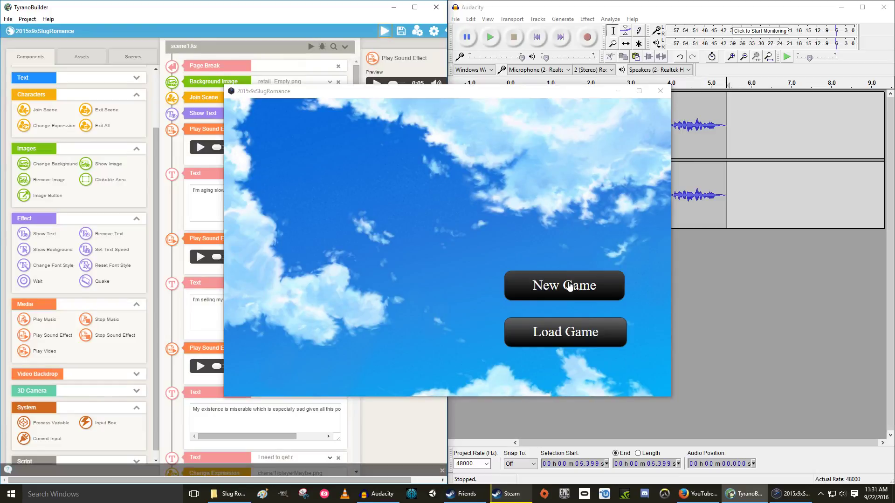
click(563, 285)
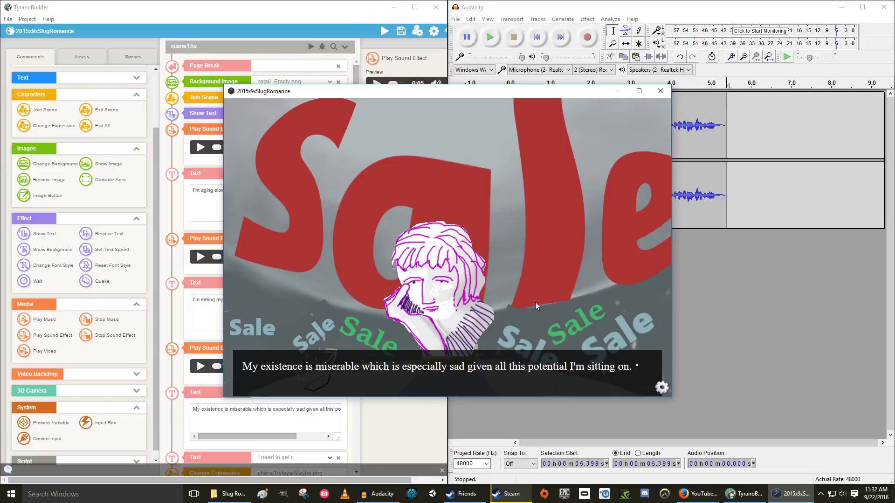
mouse_move(634, 120)
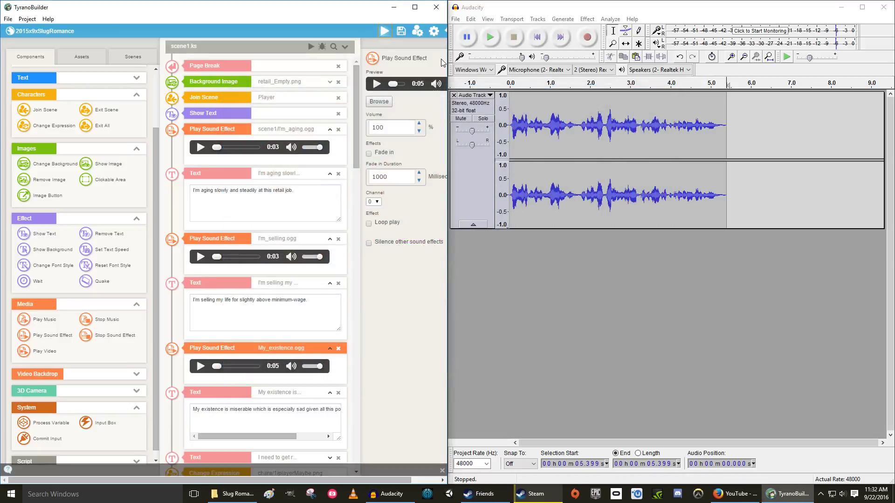
mouse_move(652, 222)
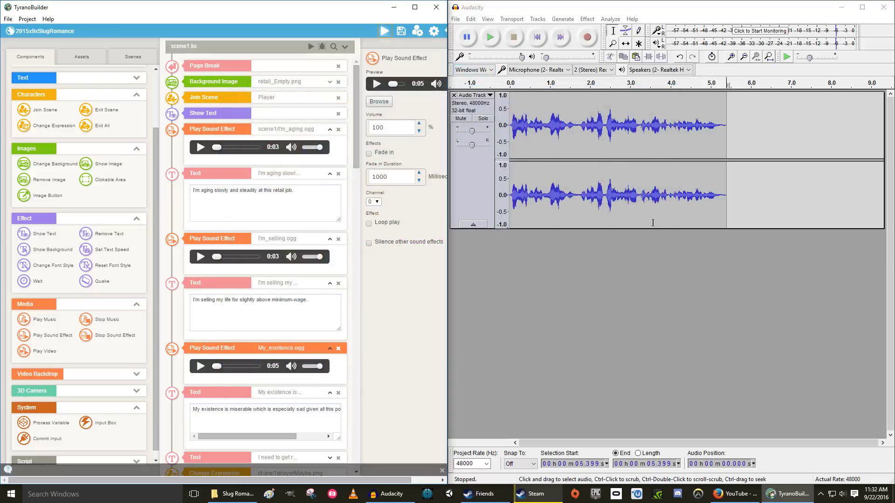
mouse_move(574, 223)
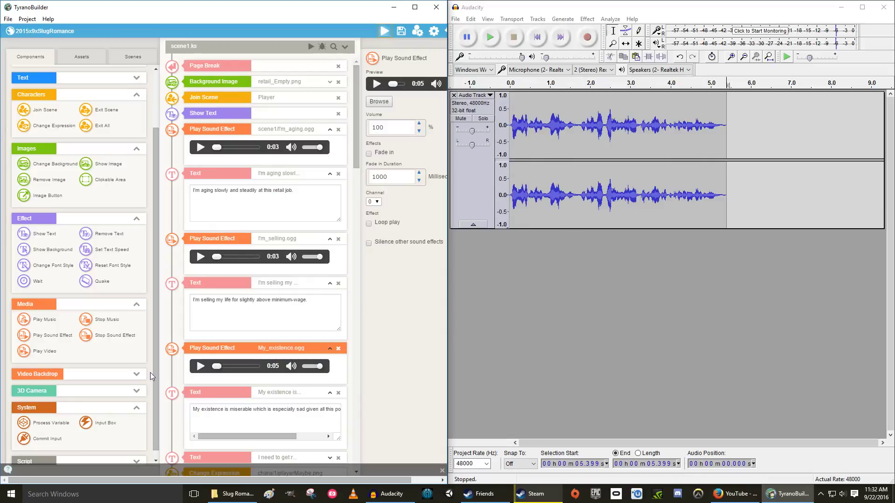
mouse_move(248, 268)
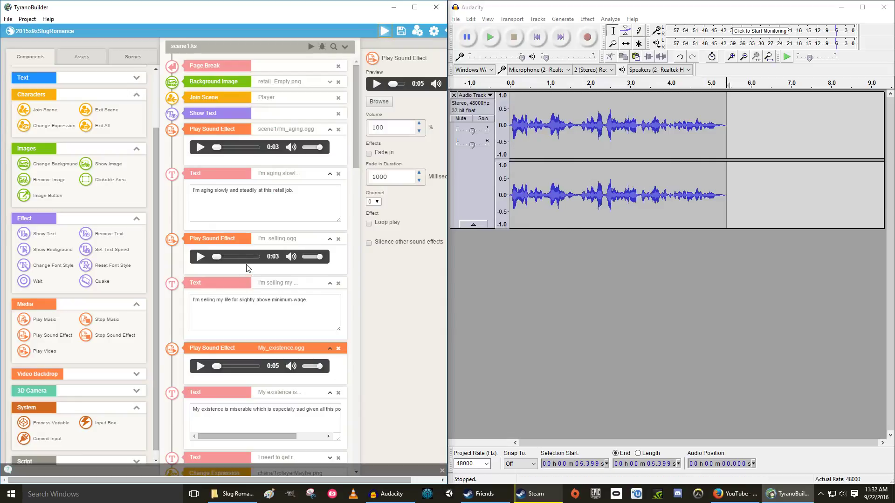